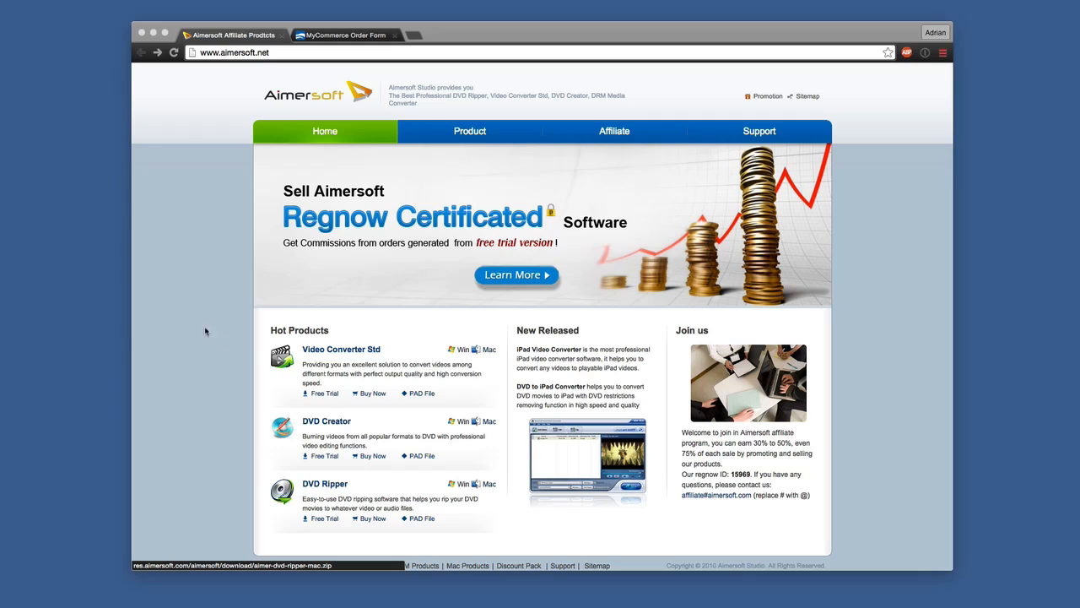
Scroll down through the Profile list of output formats
scroll("down", 3)
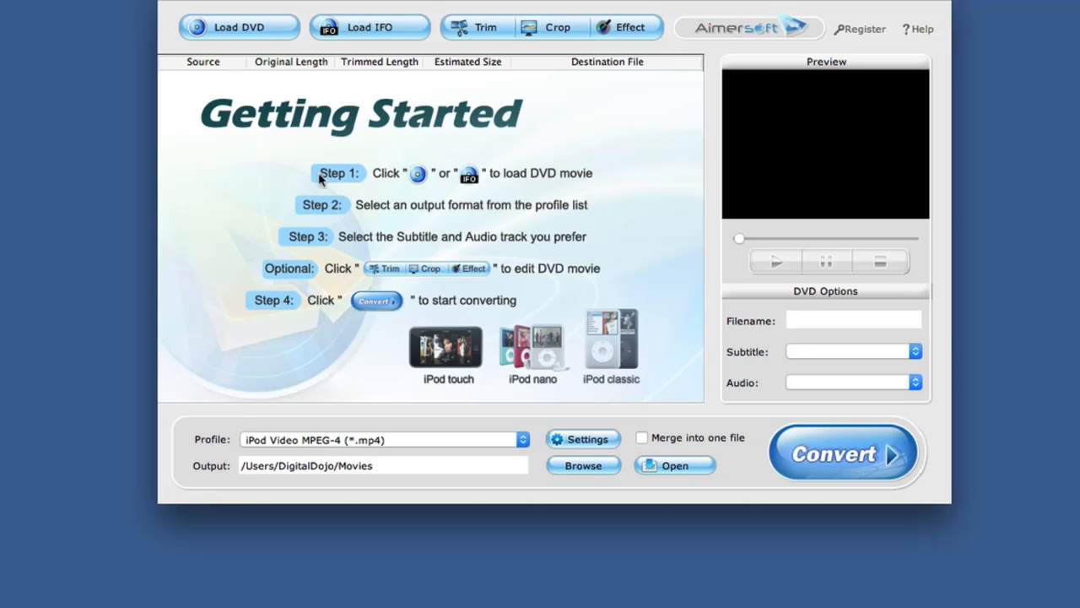
mouse_move(330, 257)
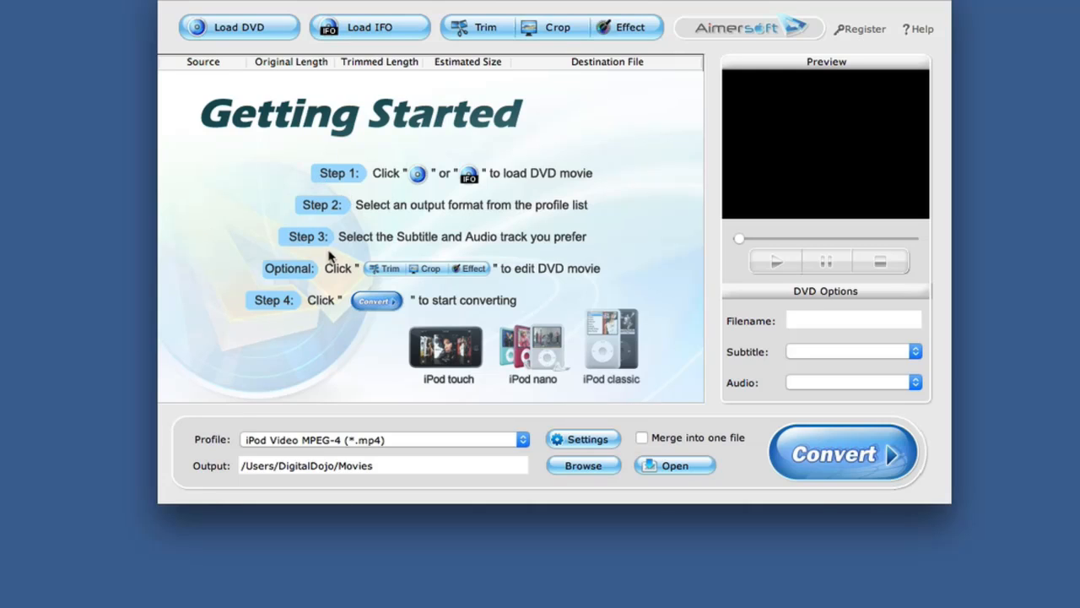
mouse_move(340, 179)
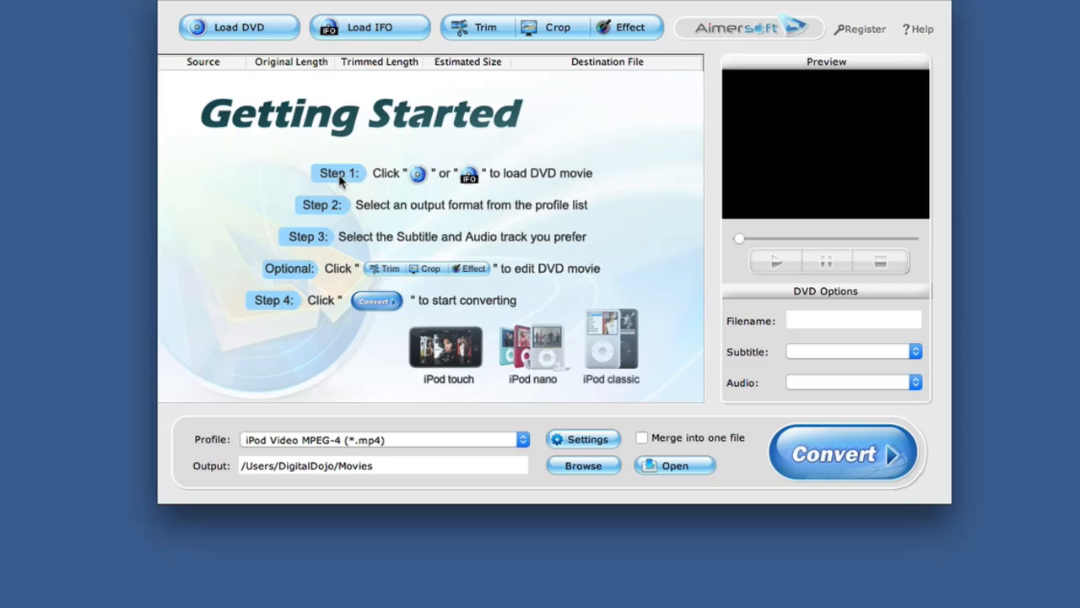
mouse_move(464, 290)
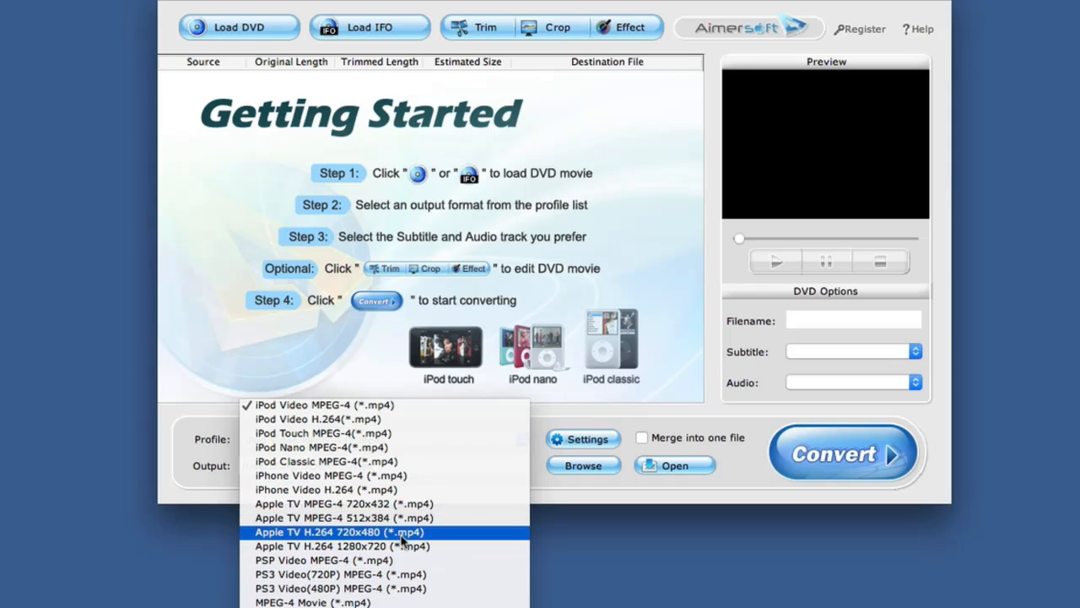
Choose the Apple TV H.264 1280x720 profile, browse to Documents, then cancel the folder chooser
left_click(340, 545)
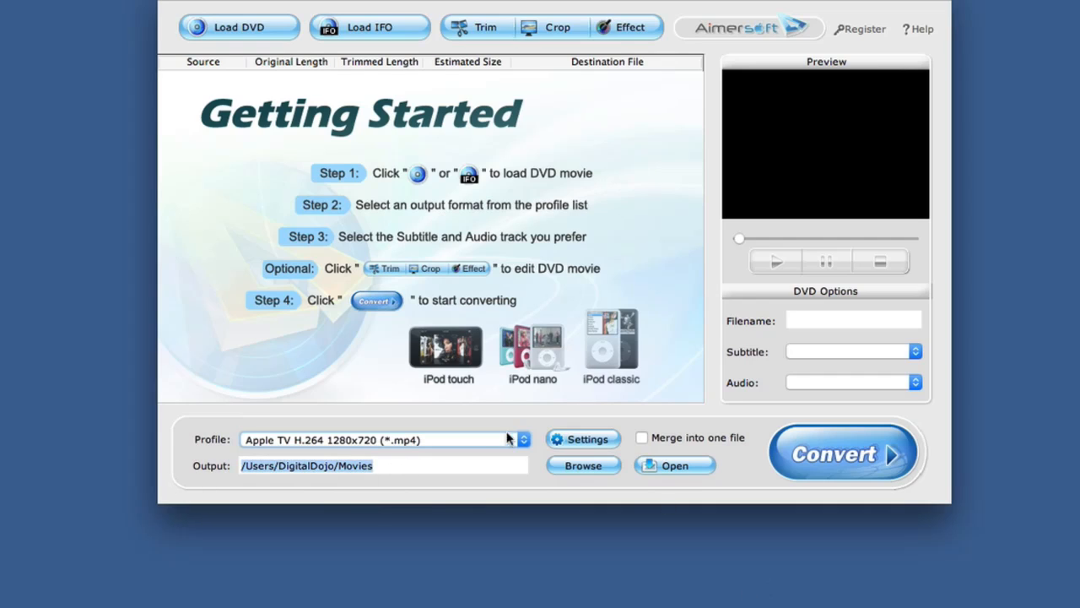
mouse_move(842, 345)
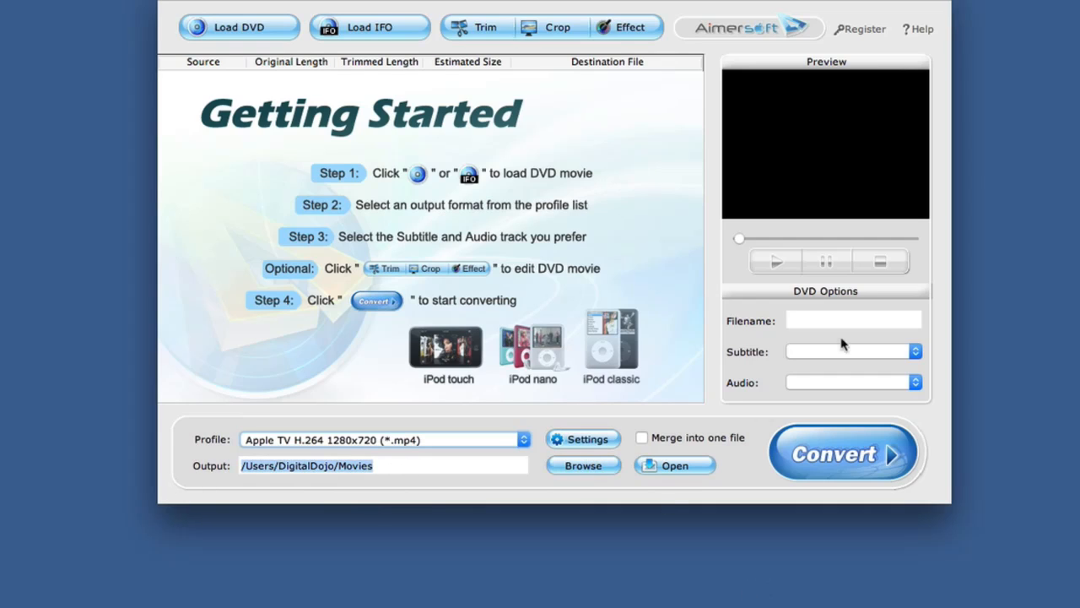
mouse_move(405, 80)
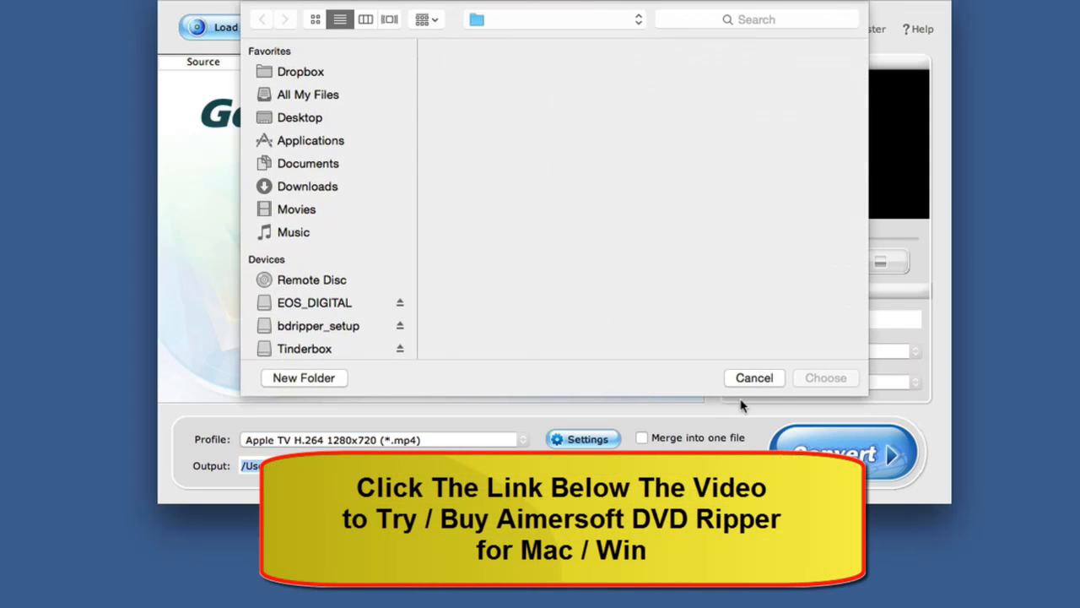
left_click(308, 162)
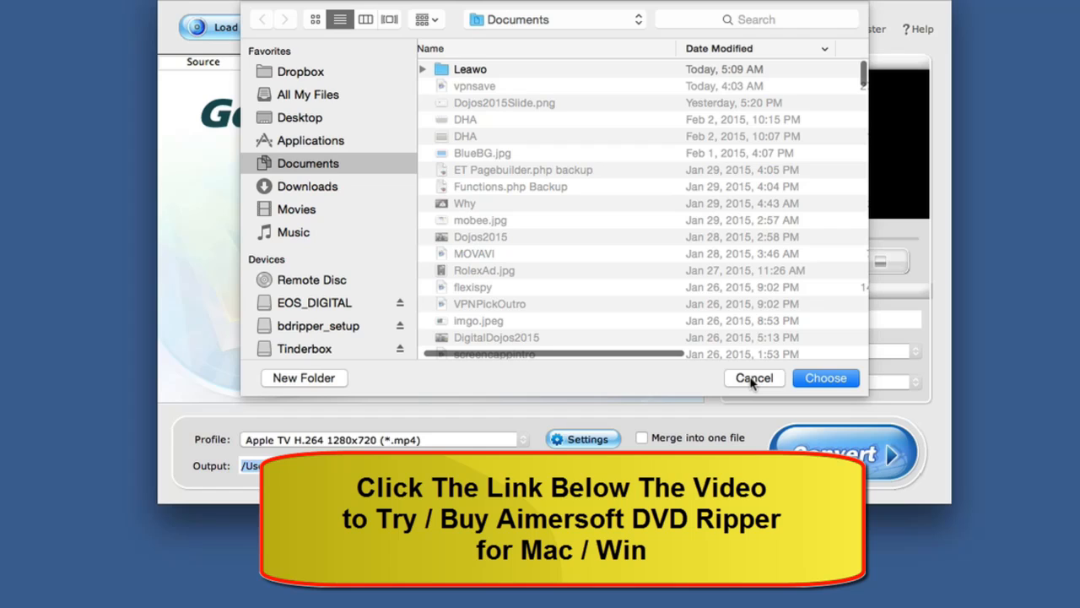
left_click(753, 377)
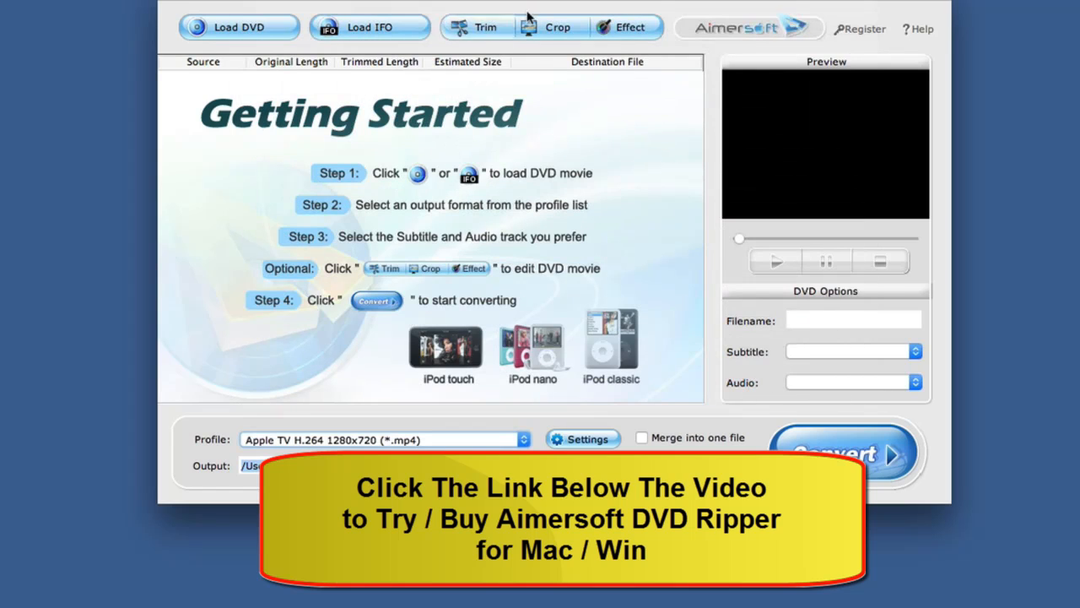
mouse_move(474, 33)
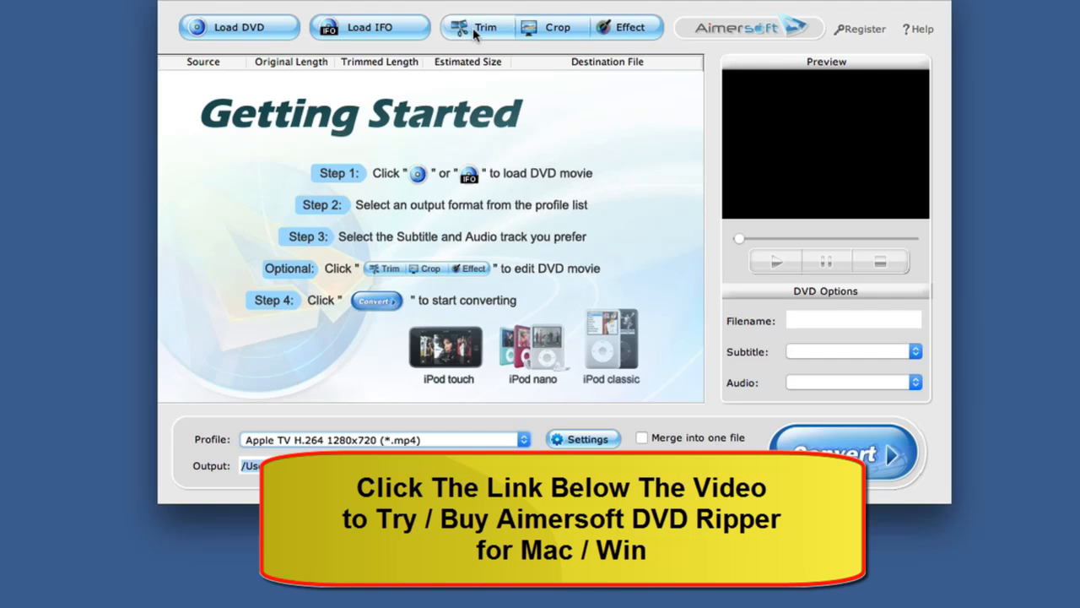
mouse_move(525, 31)
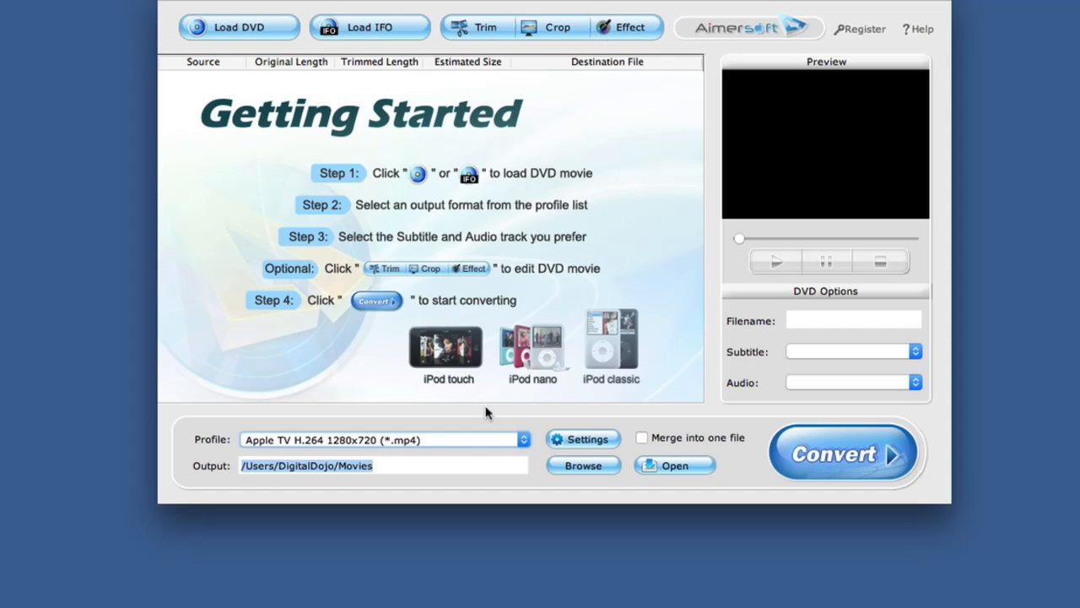
mouse_move(462, 373)
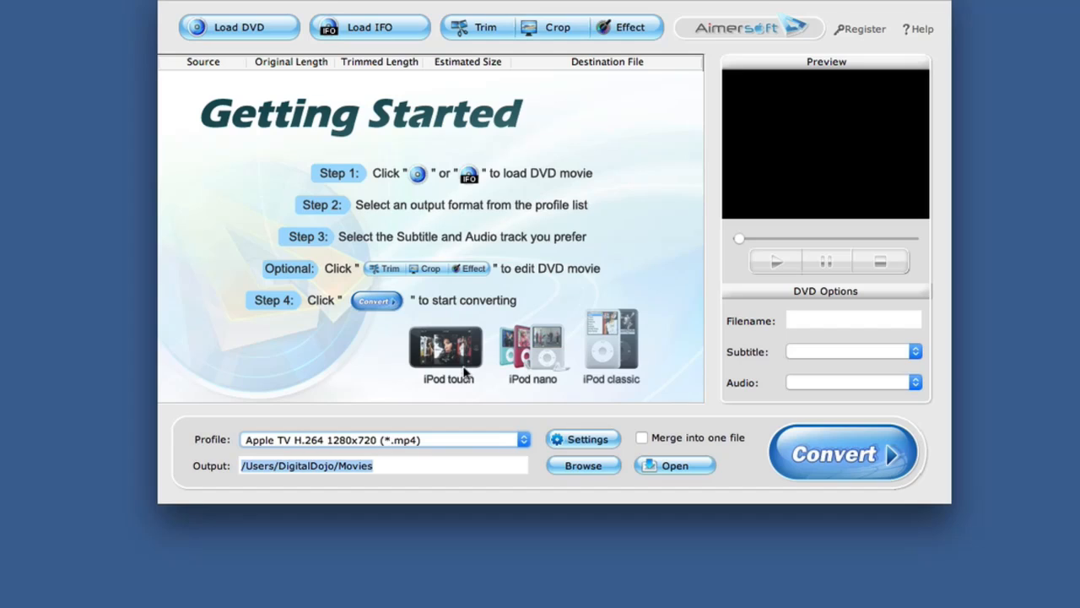
mouse_move(411, 387)
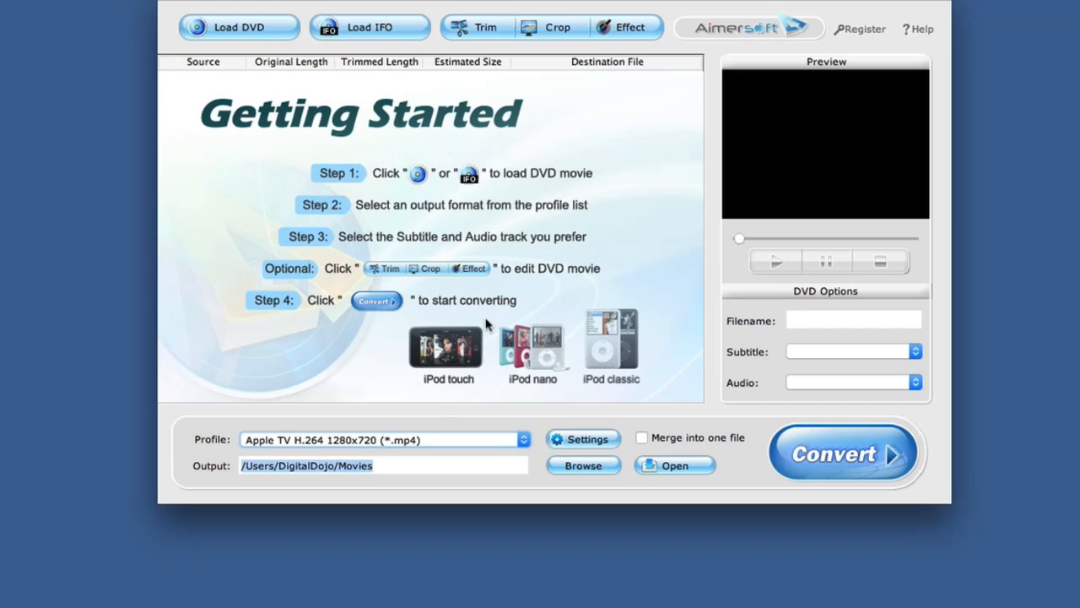
mouse_move(557, 357)
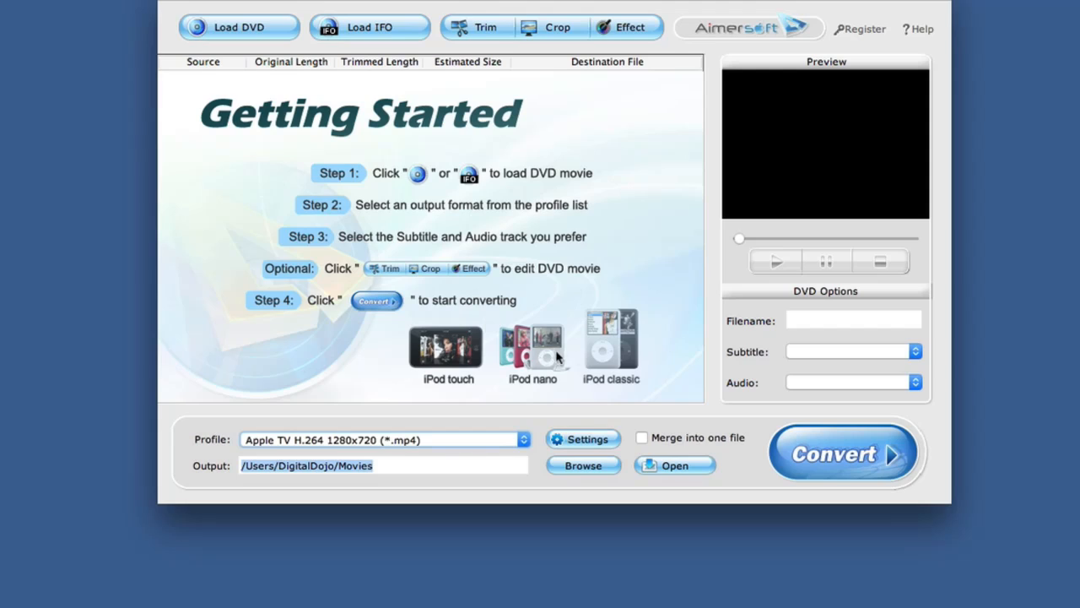
mouse_move(779, 213)
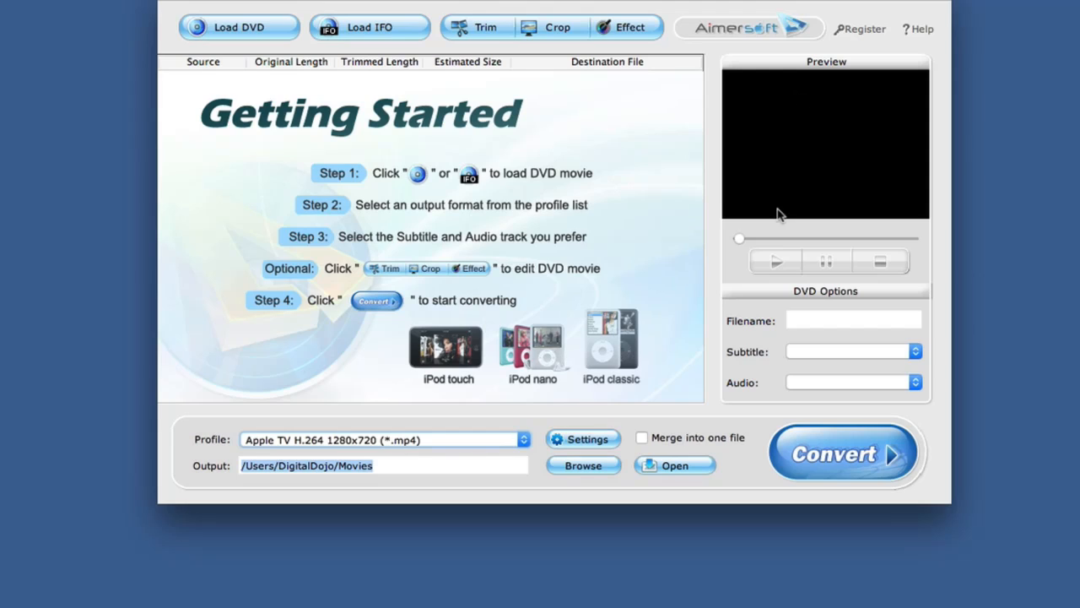
mouse_move(809, 312)
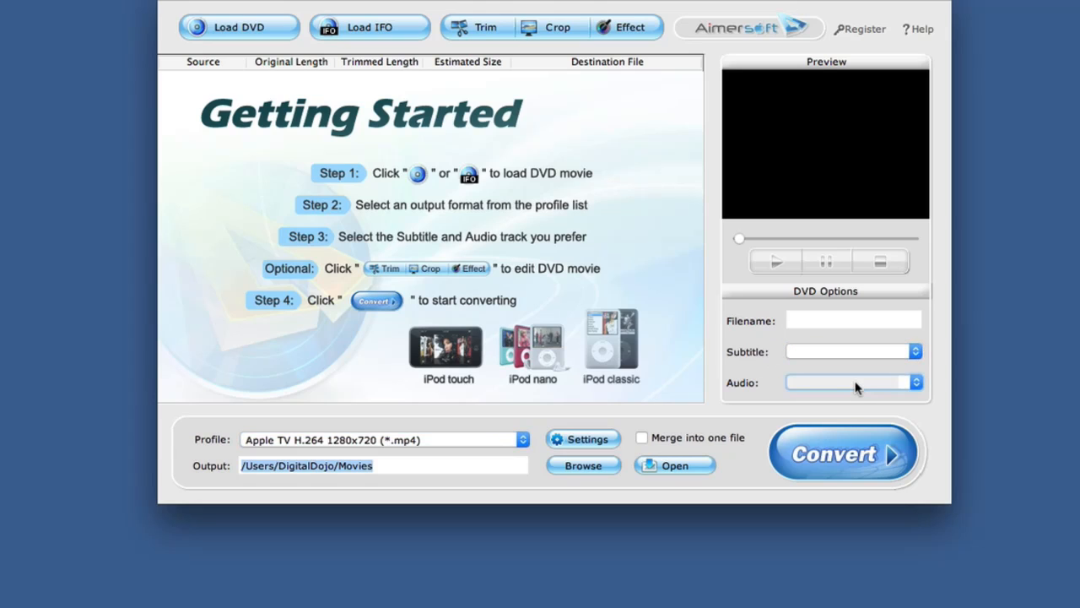
mouse_move(823, 323)
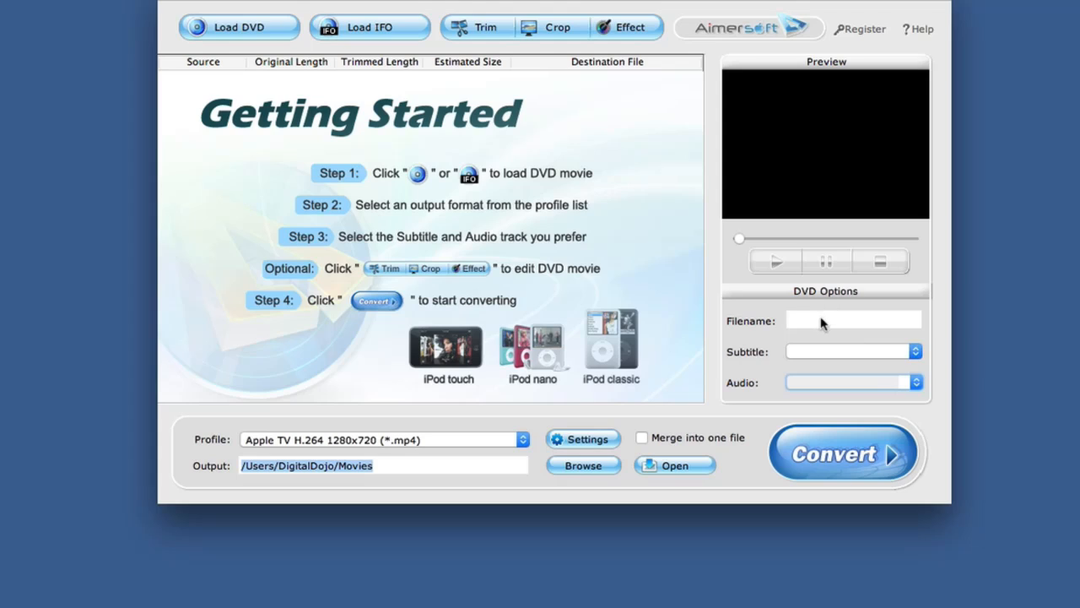
mouse_move(827, 322)
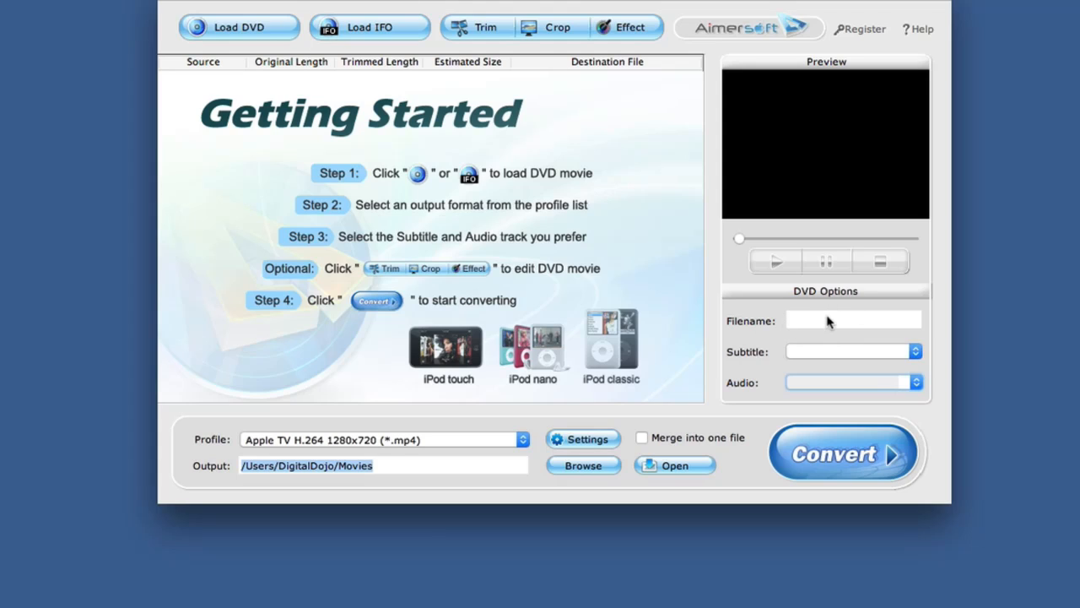
mouse_move(851, 232)
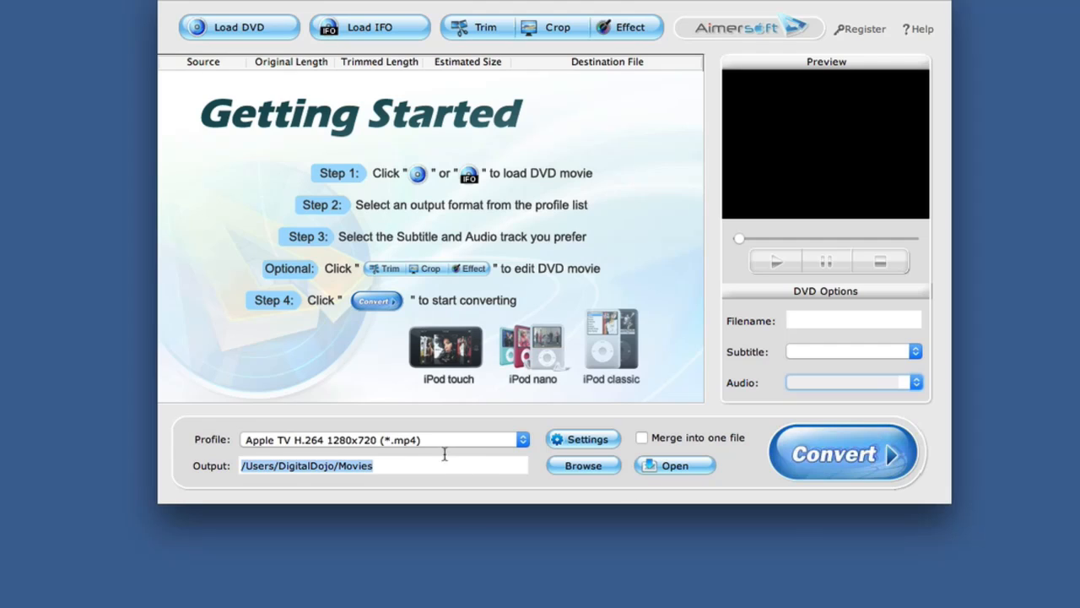
Select iPhone Video H.264 (*.mp4) from the Profile dropdown
left_click(521, 439)
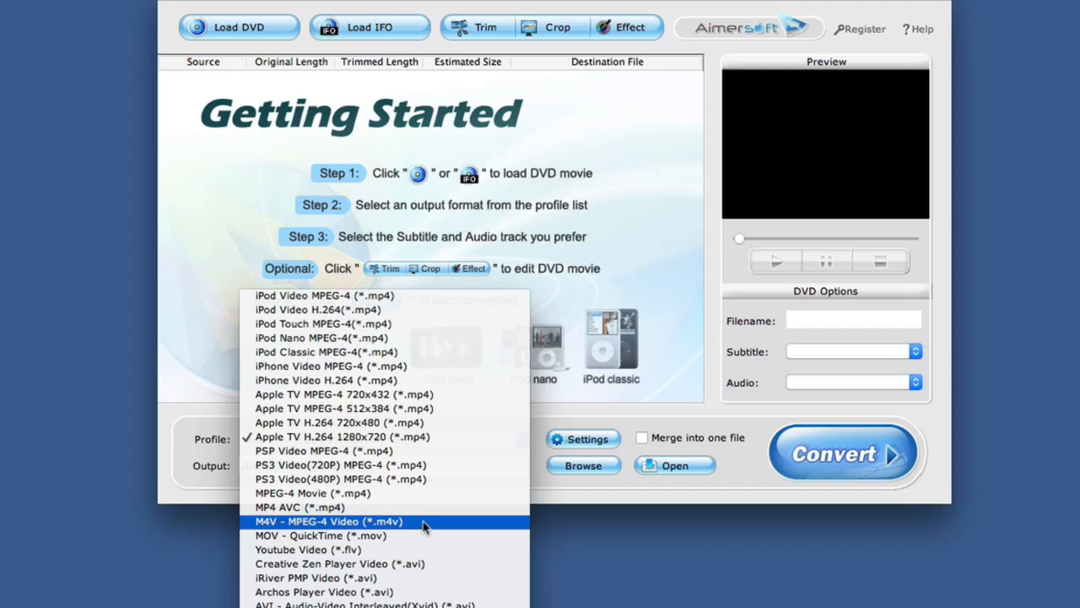
mouse_move(367, 496)
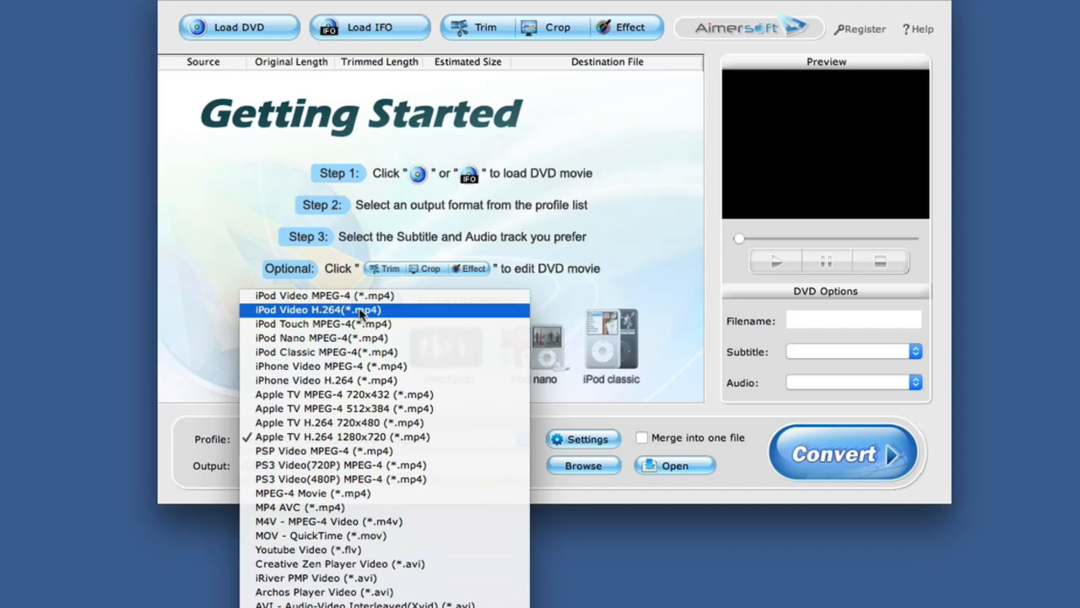
left_click(331, 380)
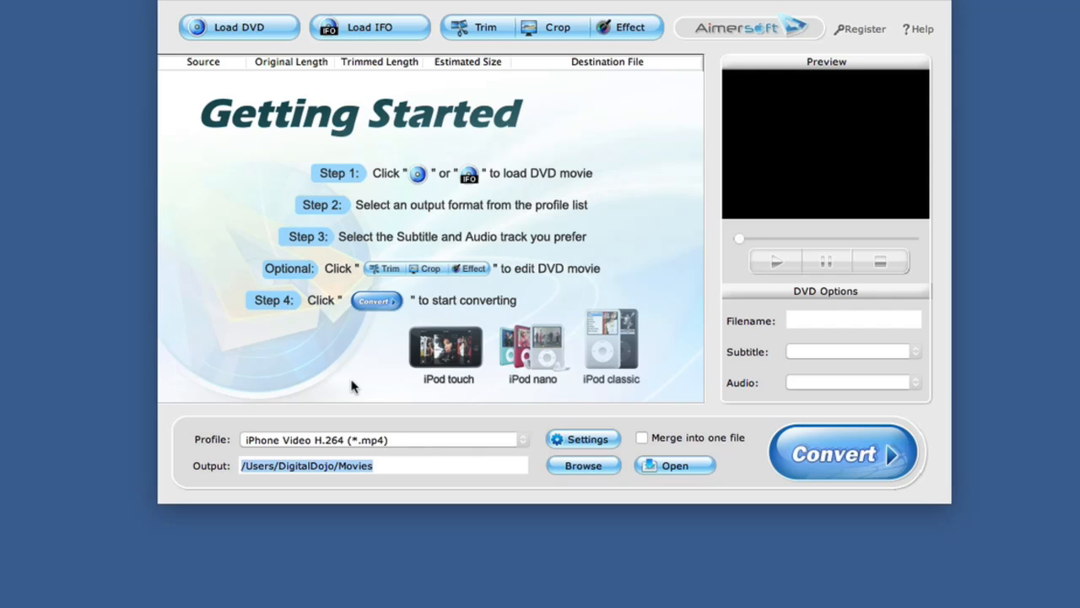
mouse_move(430, 445)
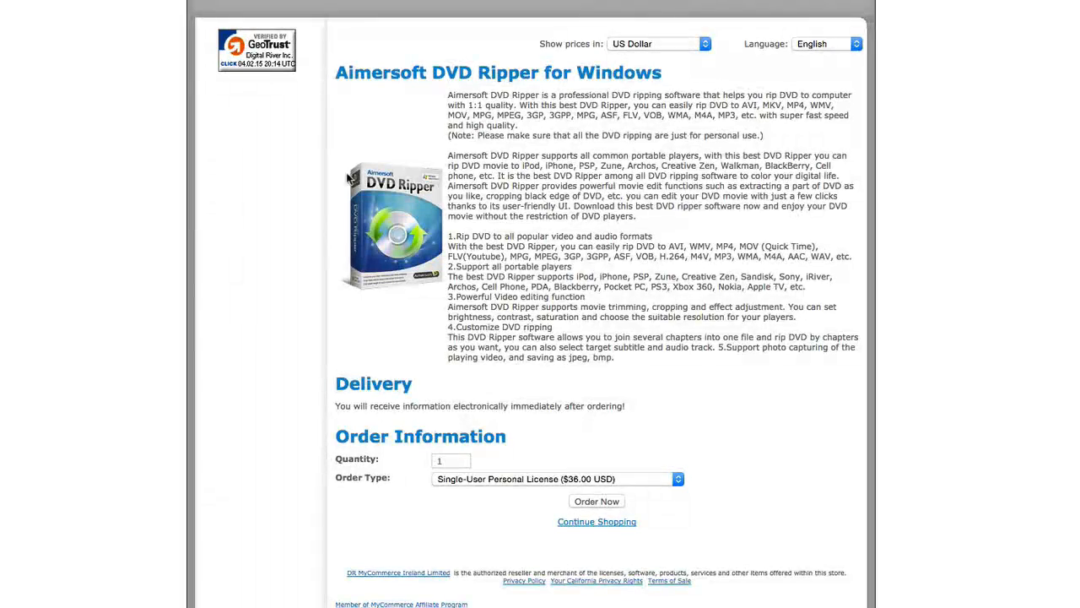
mouse_move(458, 370)
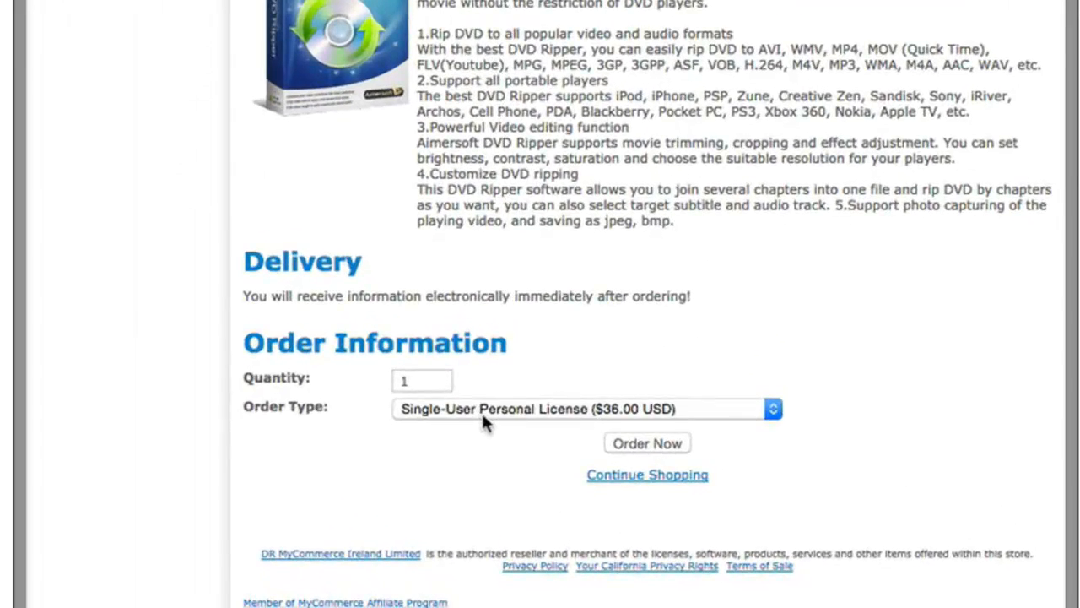
Expand the Order Type dropdown on the DVD Ripper for Windows order page
left_click(585, 409)
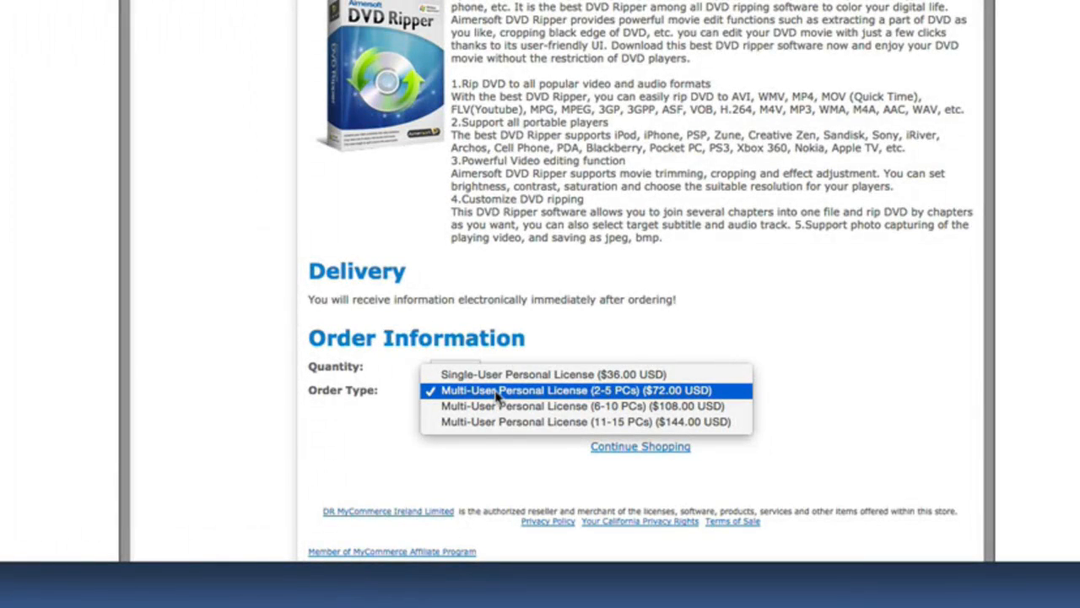
mouse_move(574, 406)
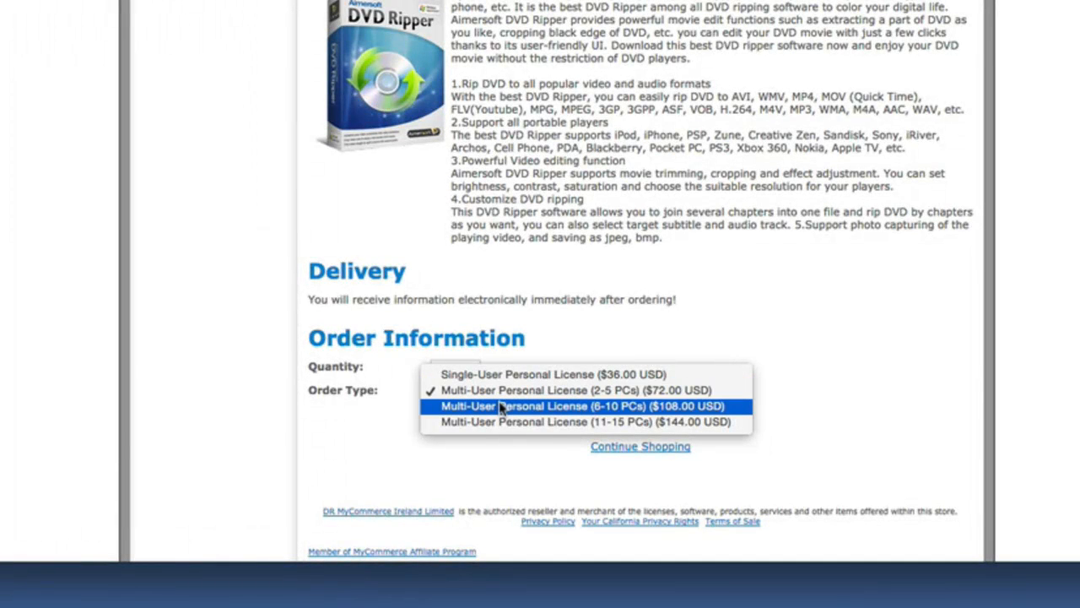